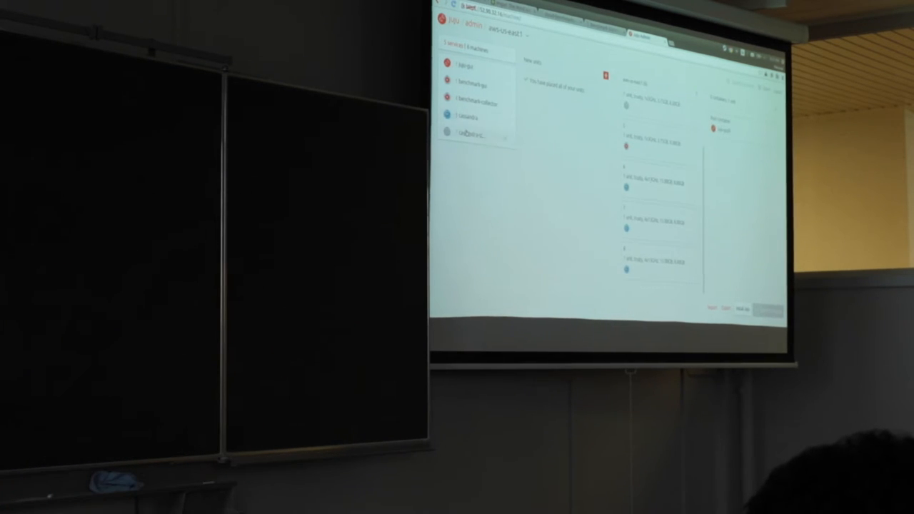
List the cassandra-stress charm's files with tree, then open actions.yaml in vi
click(468, 134)
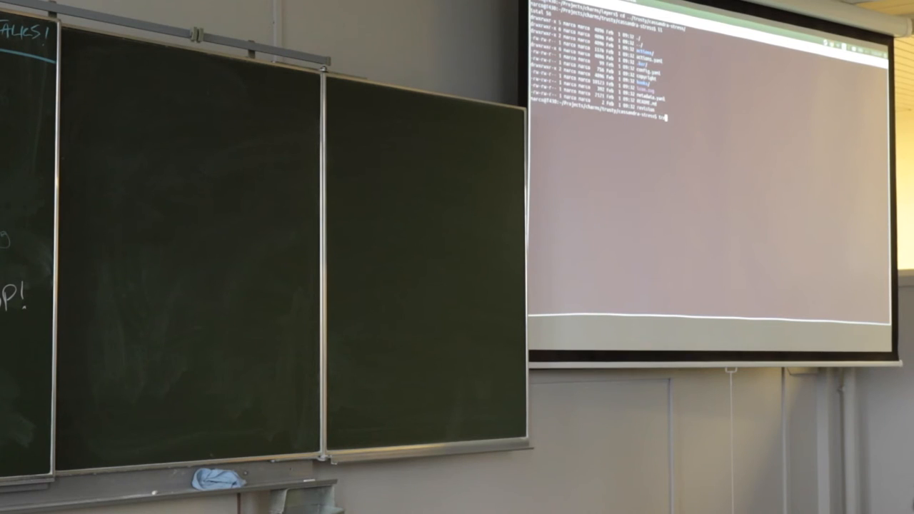
text(tree)
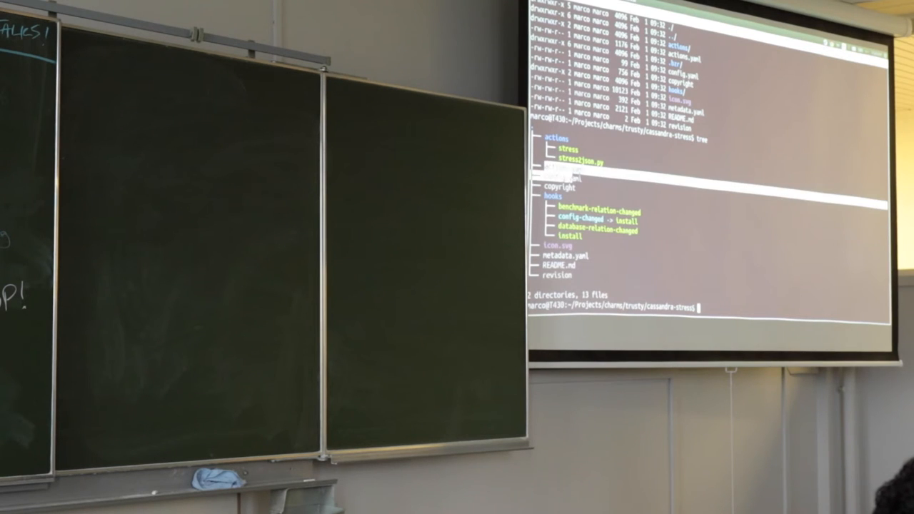
text(vi actions.yaml)
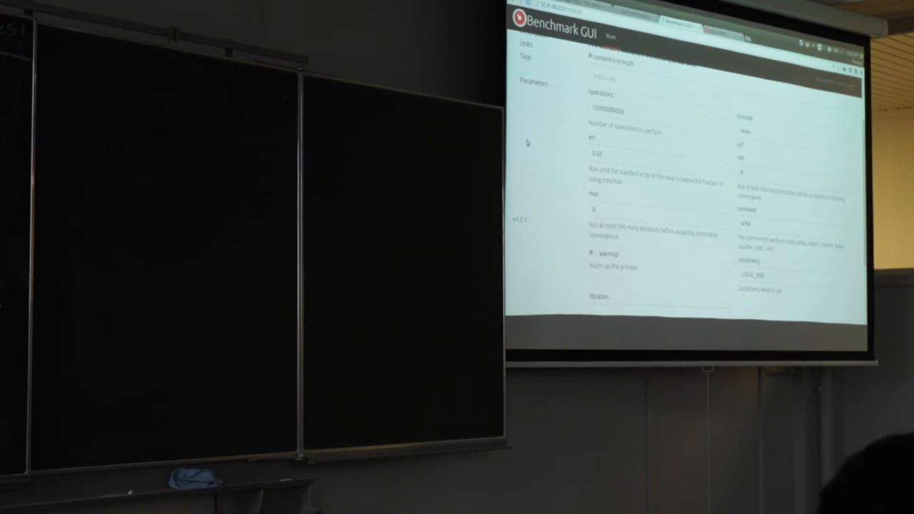
Select the operations-count field on the new cassandra-stress form and scroll to the remaining options
click(656, 113)
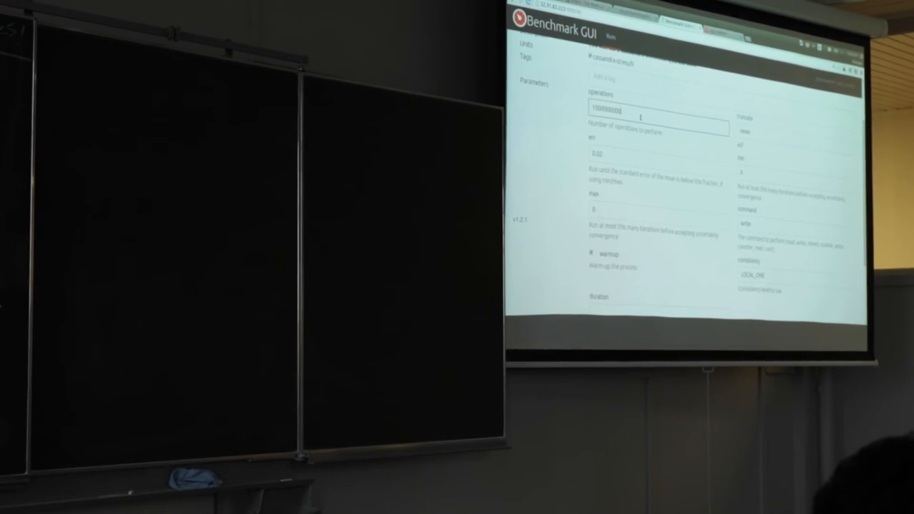
scroll(down, 3)
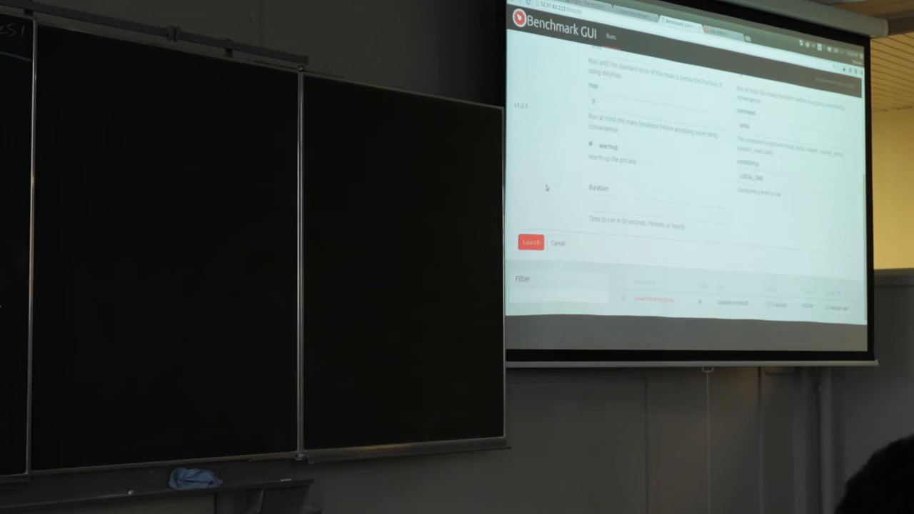
Launch the cassandra-stress benchmark with the entered parameters
click(531, 243)
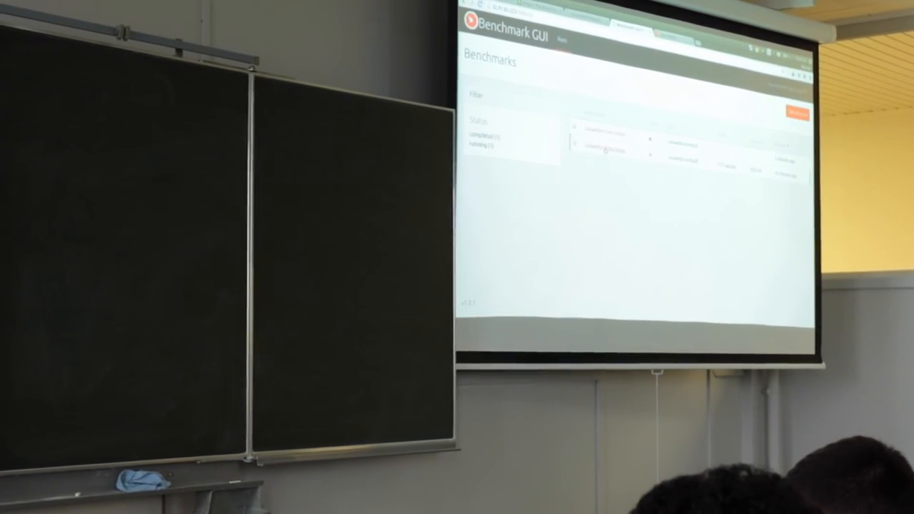
Open the cassandra-stress:stress (c879de21) run page showing parameters, topology and results
click(614, 145)
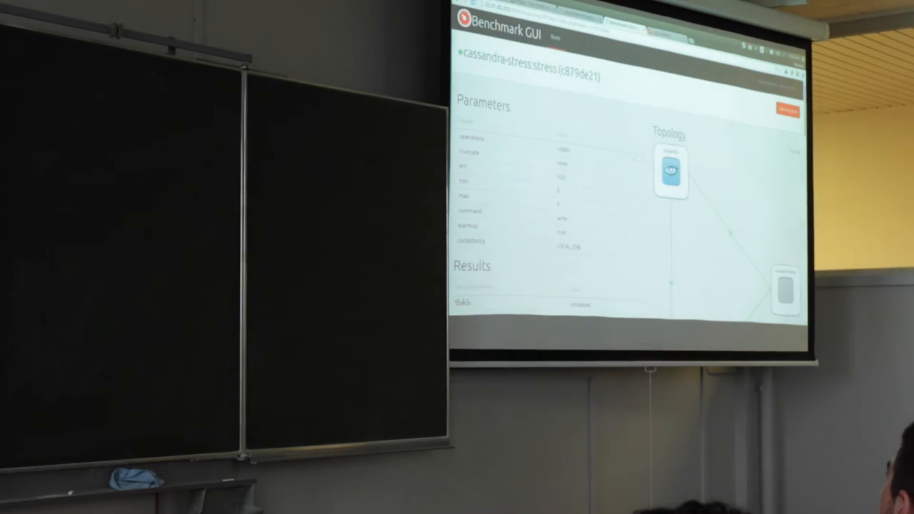
Scroll down through the cassandra-stress run's parameters, topology and results
scroll(down, 3)
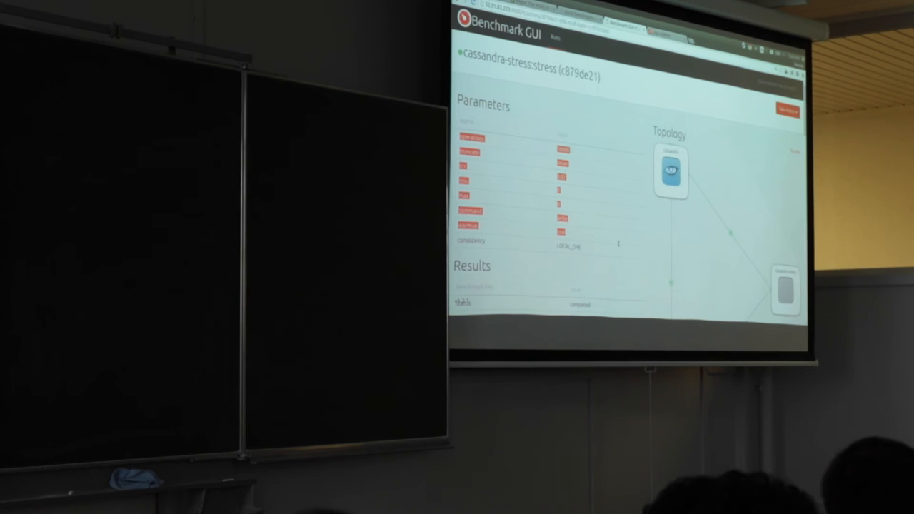
scroll(down, 3)
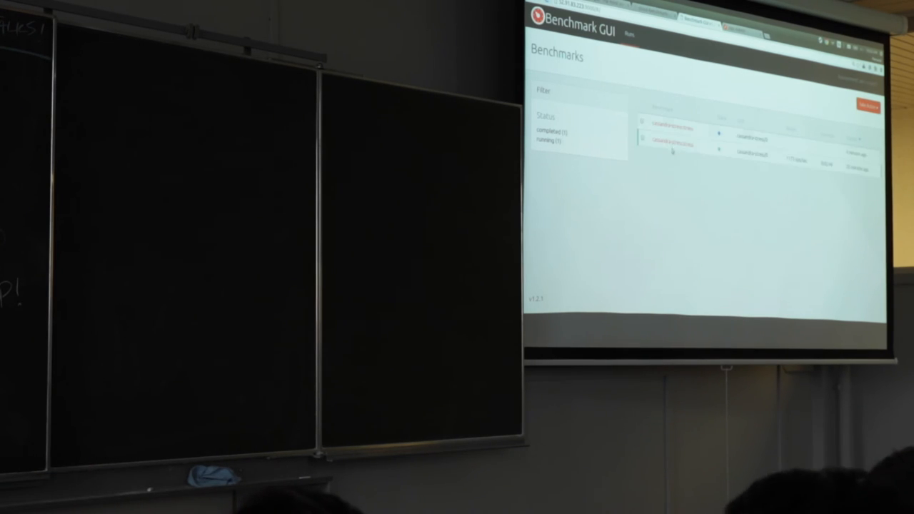
click(668, 138)
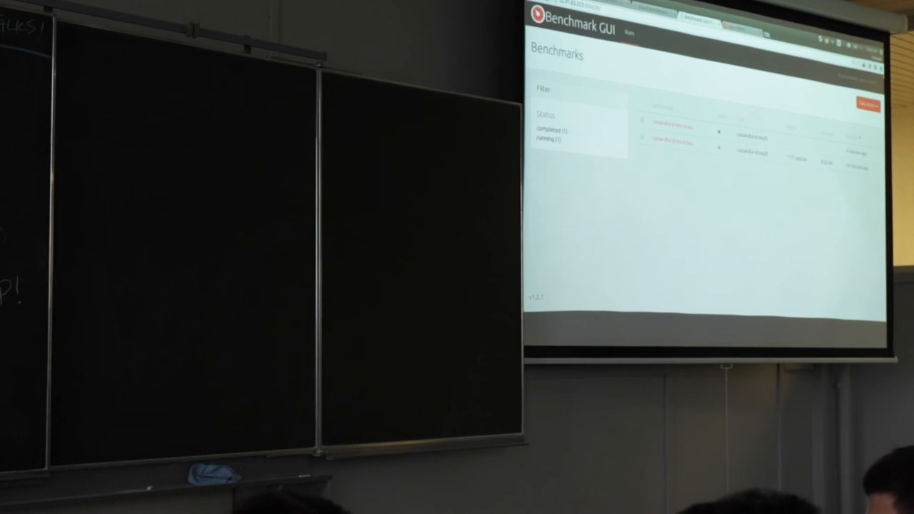
Export the benchmark data to export.json and reopen the cassandra-stress:stress run details
click(868, 105)
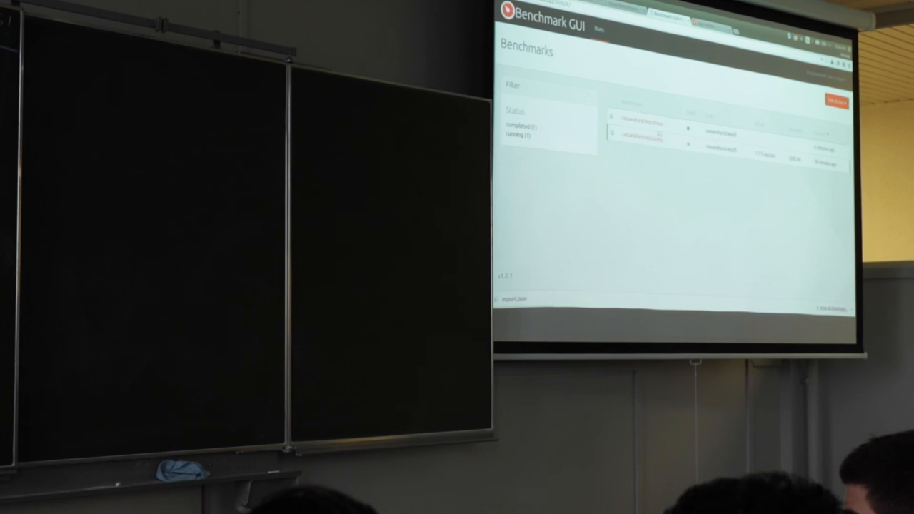
click(639, 127)
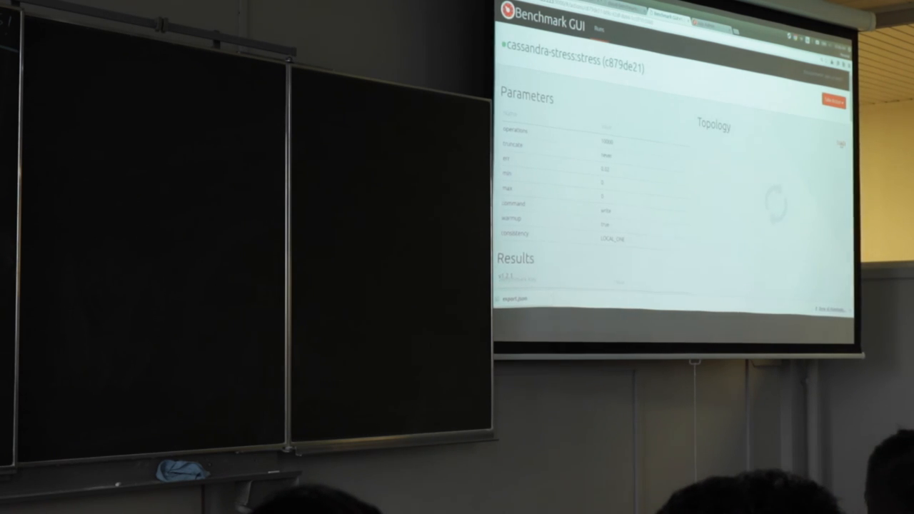